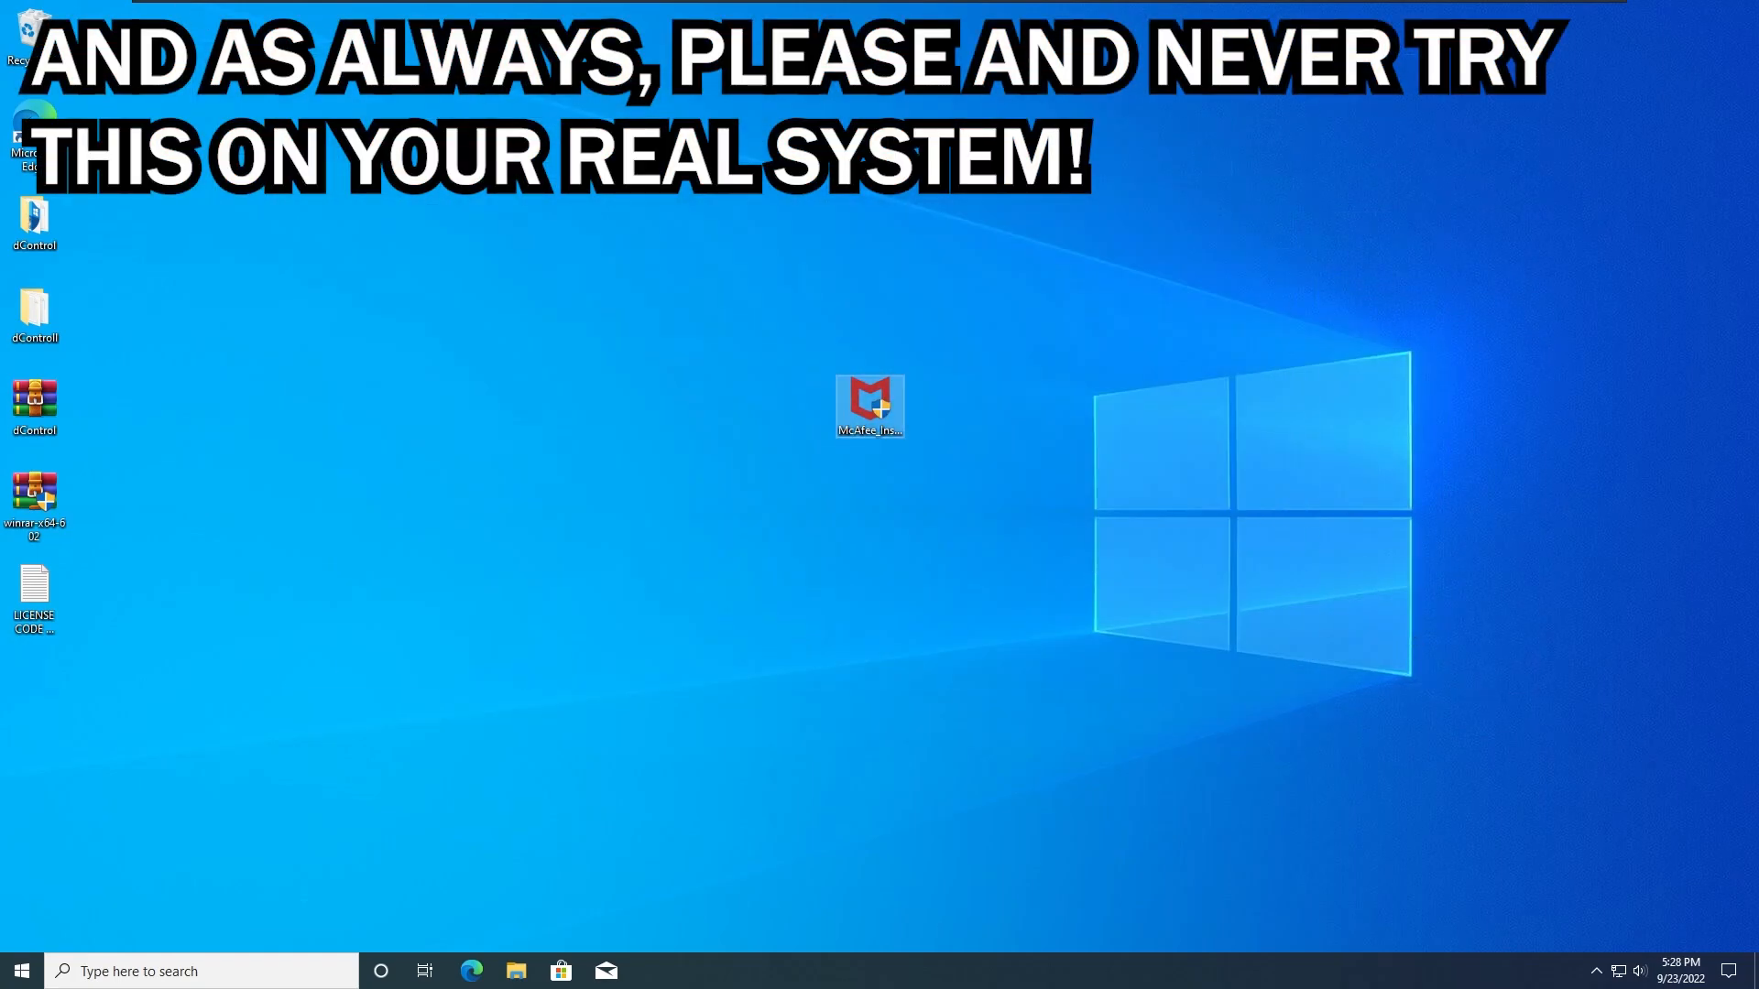
Step: Run the McAfee installer from the desktop and approve the User Account Control prompt
{"action": "double_click", "coordinate": [870, 404]}
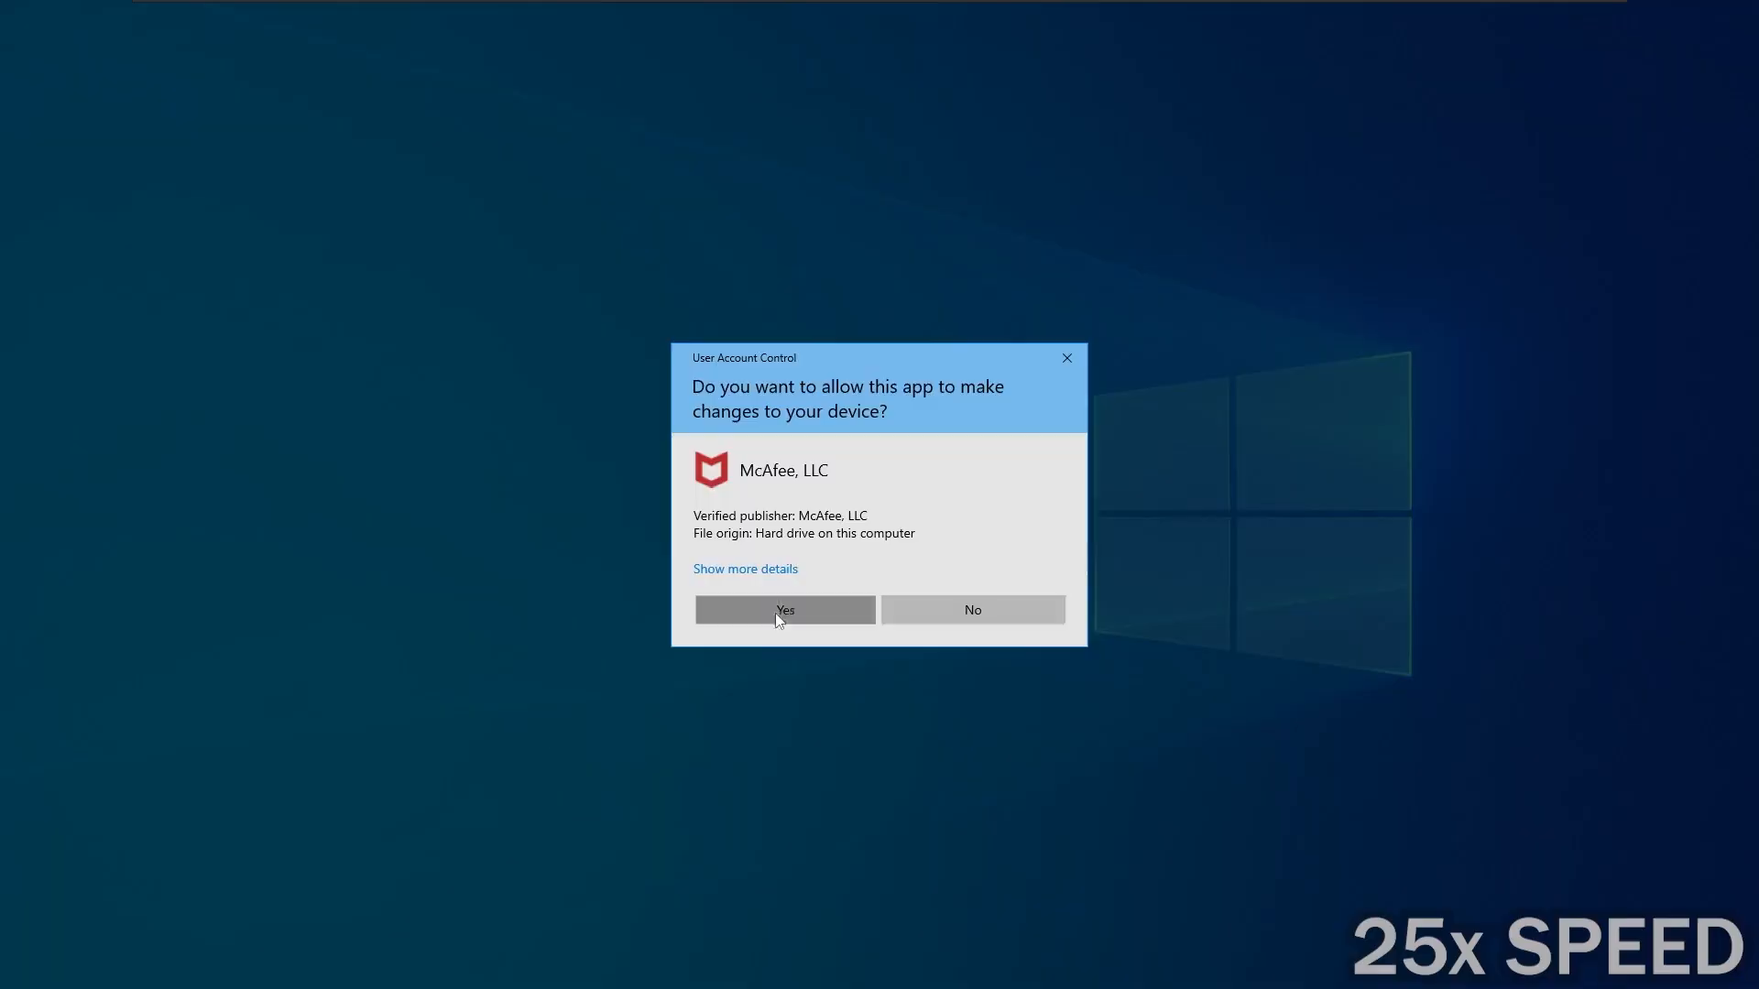
{"action": "left_click", "coordinate": [784, 609]}
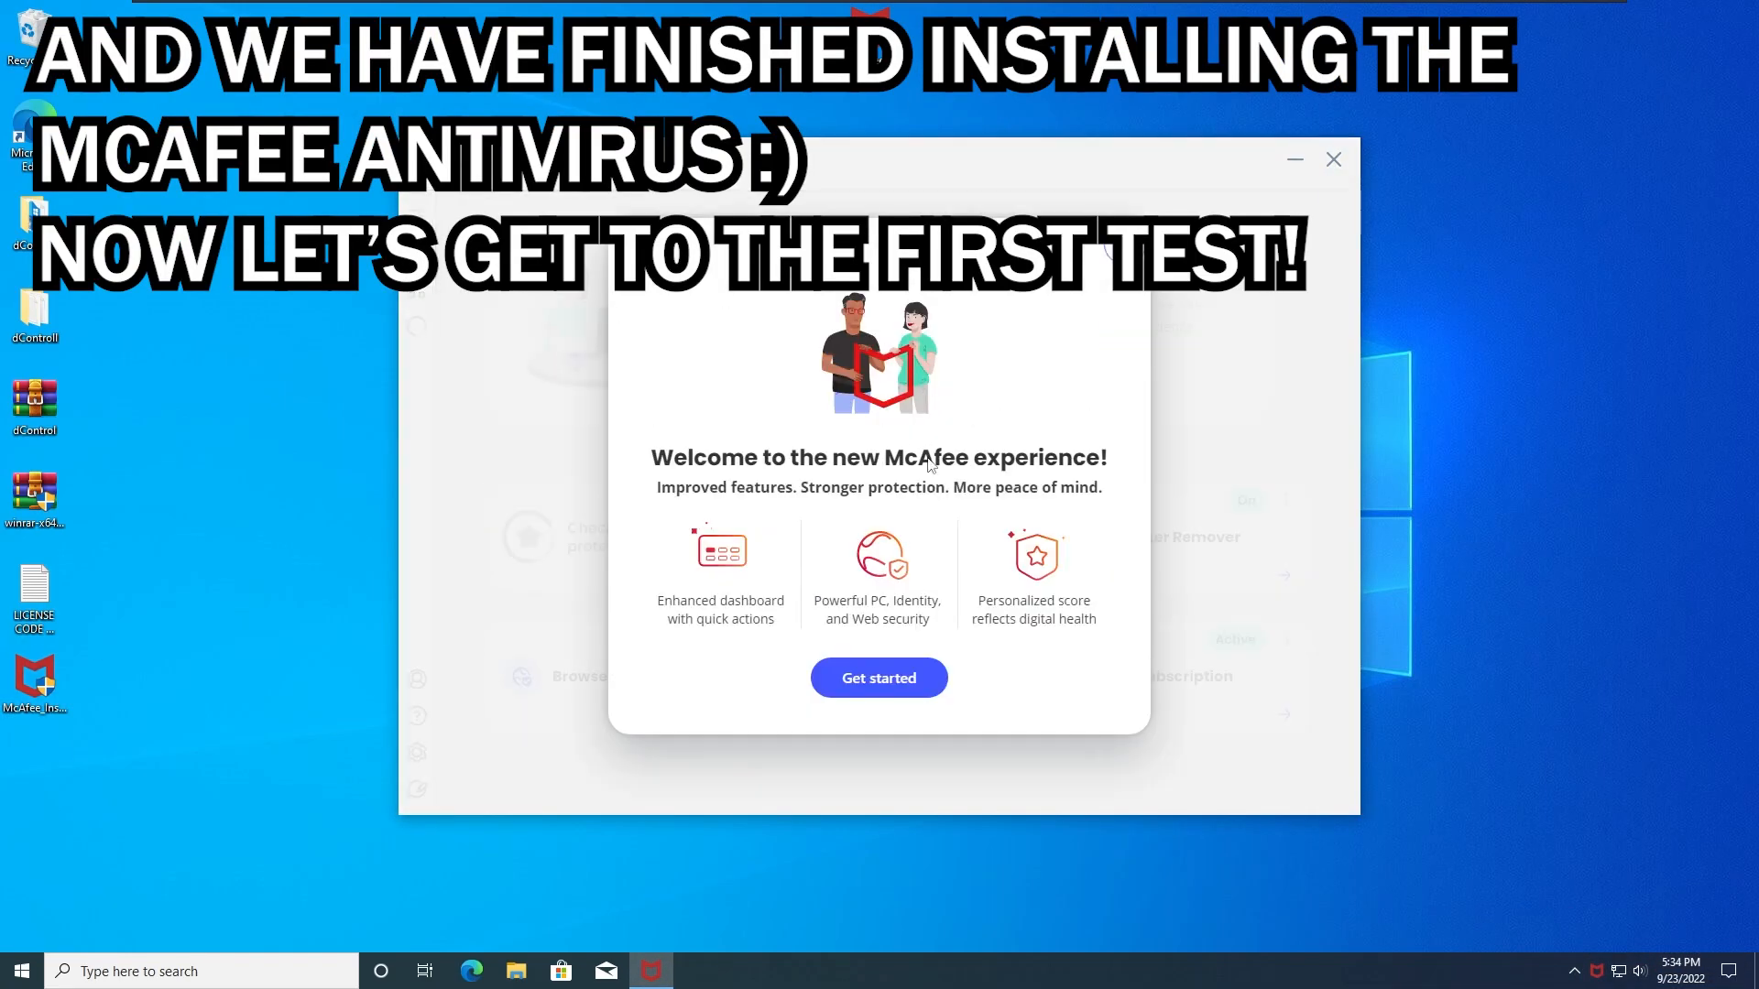
Step: Choose Get started on the welcome dialog to reach the home dashboard
{"action": "left_click", "coordinate": [878, 678]}
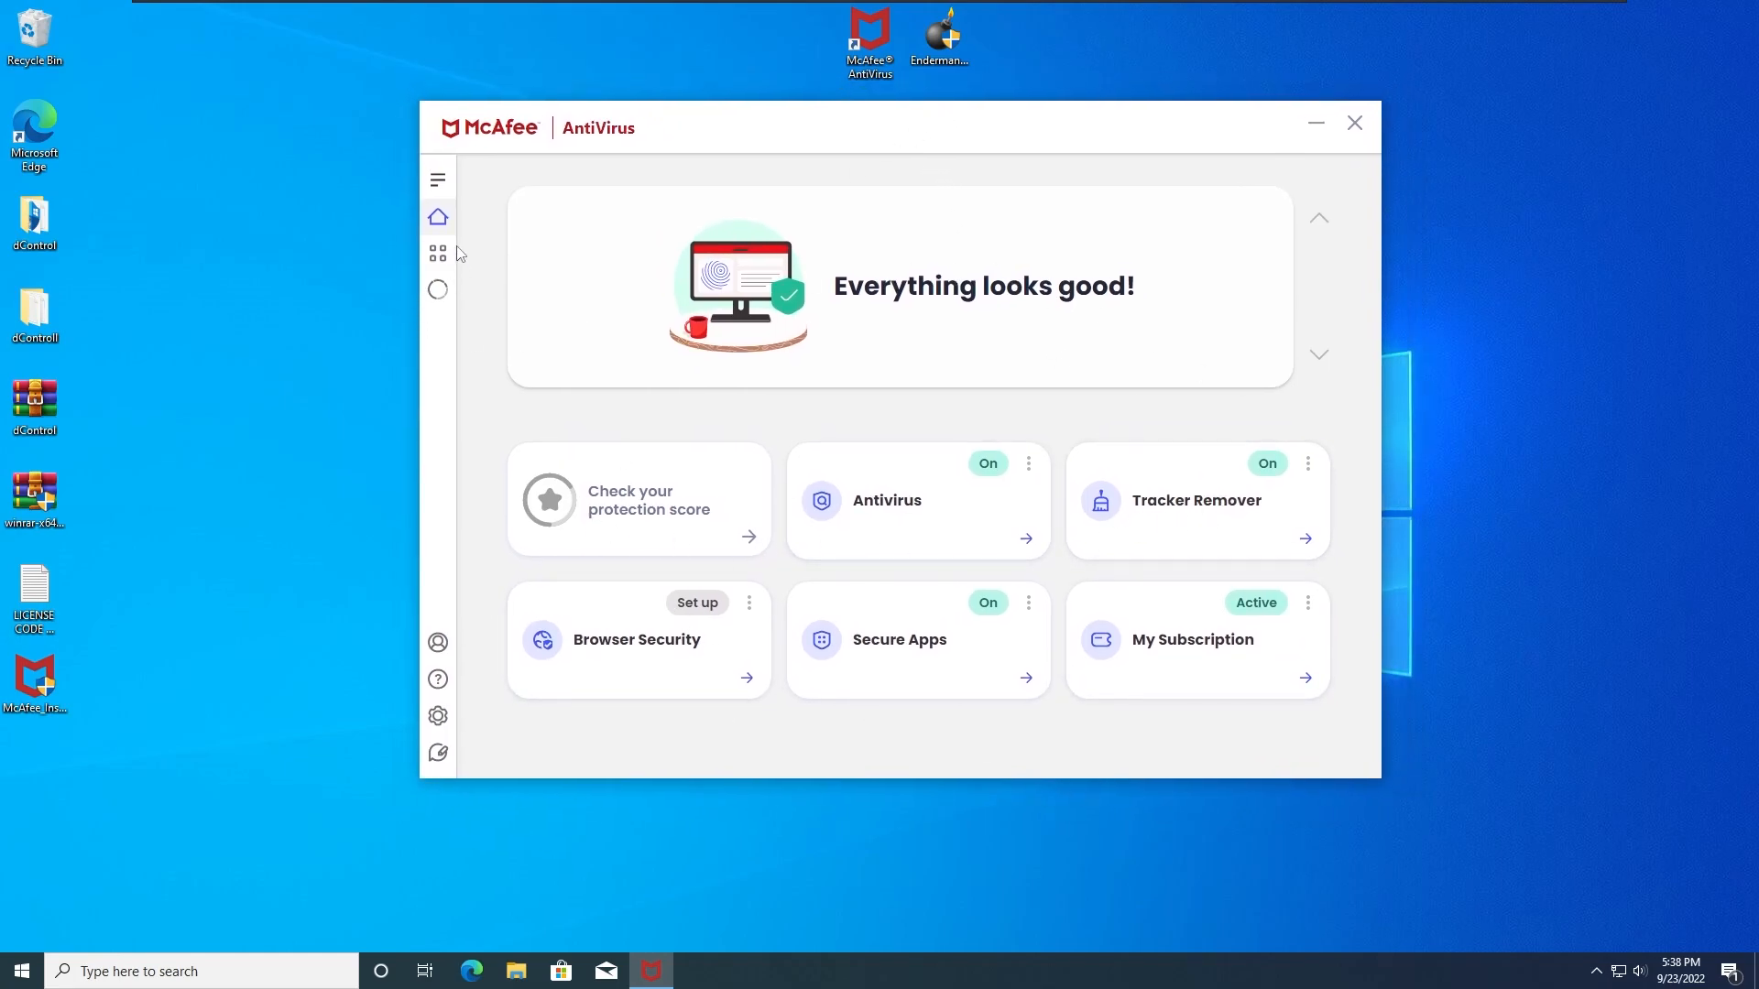
{"action": "mouse_move", "coordinate": [934, 99]}
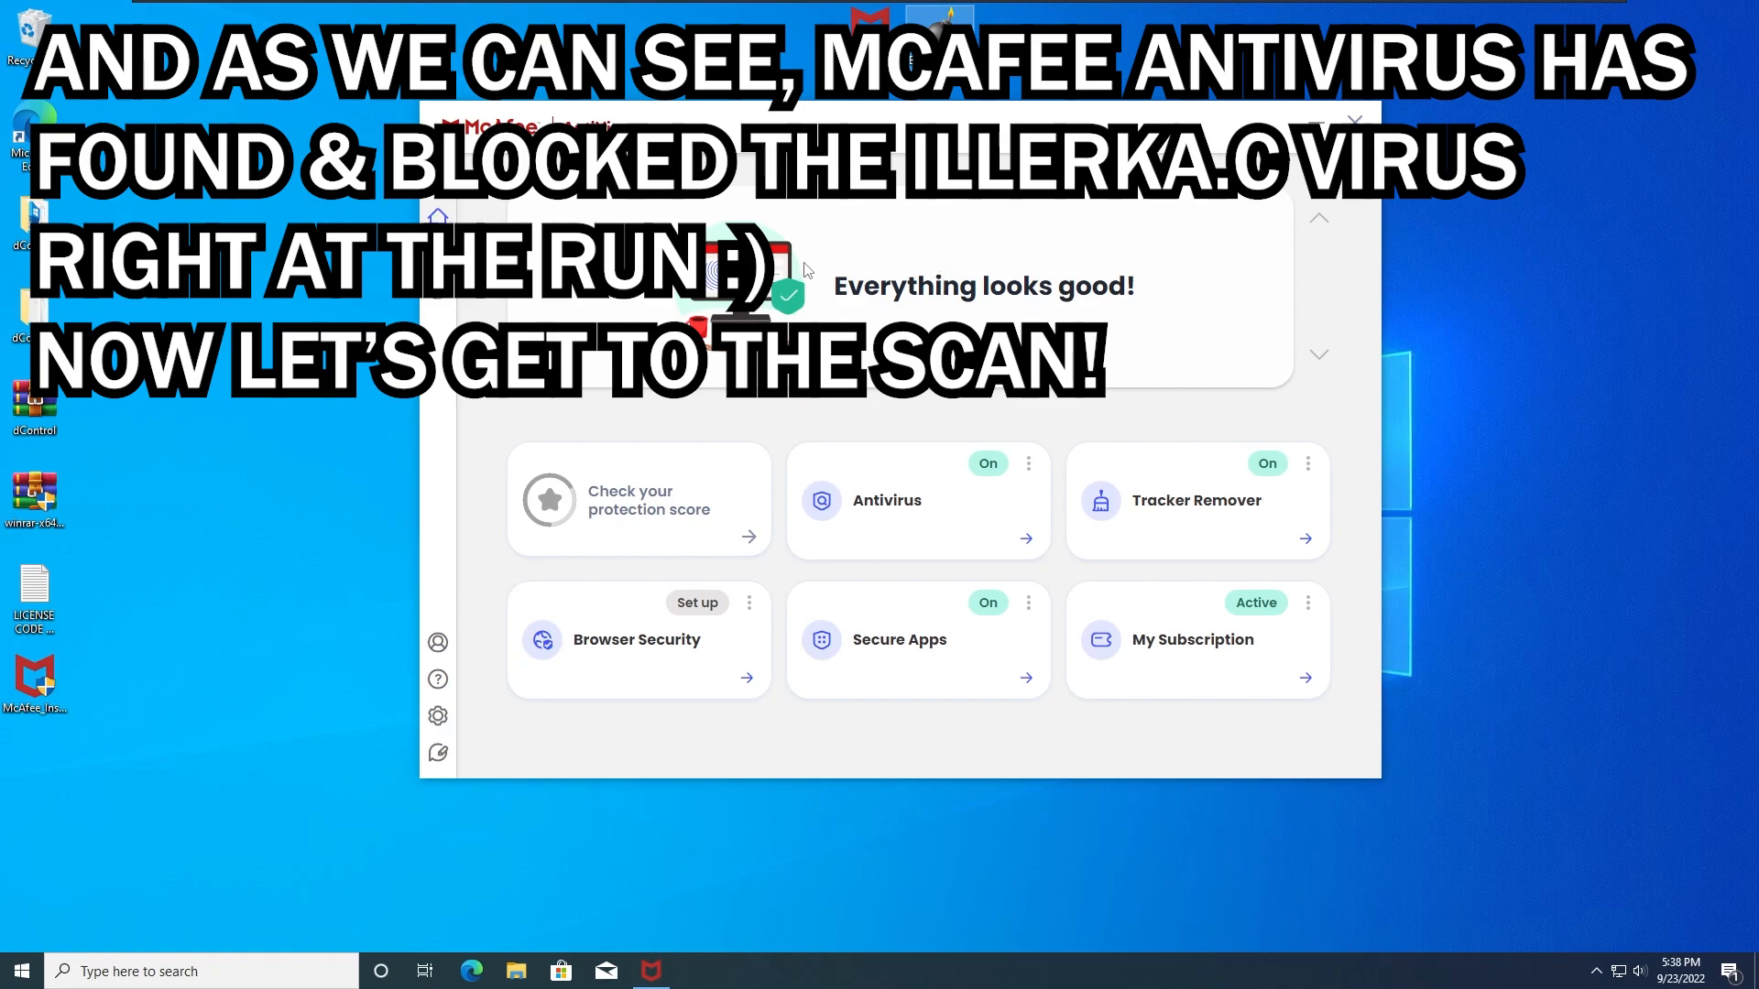
{"action": "mouse_move", "coordinate": [820, 293]}
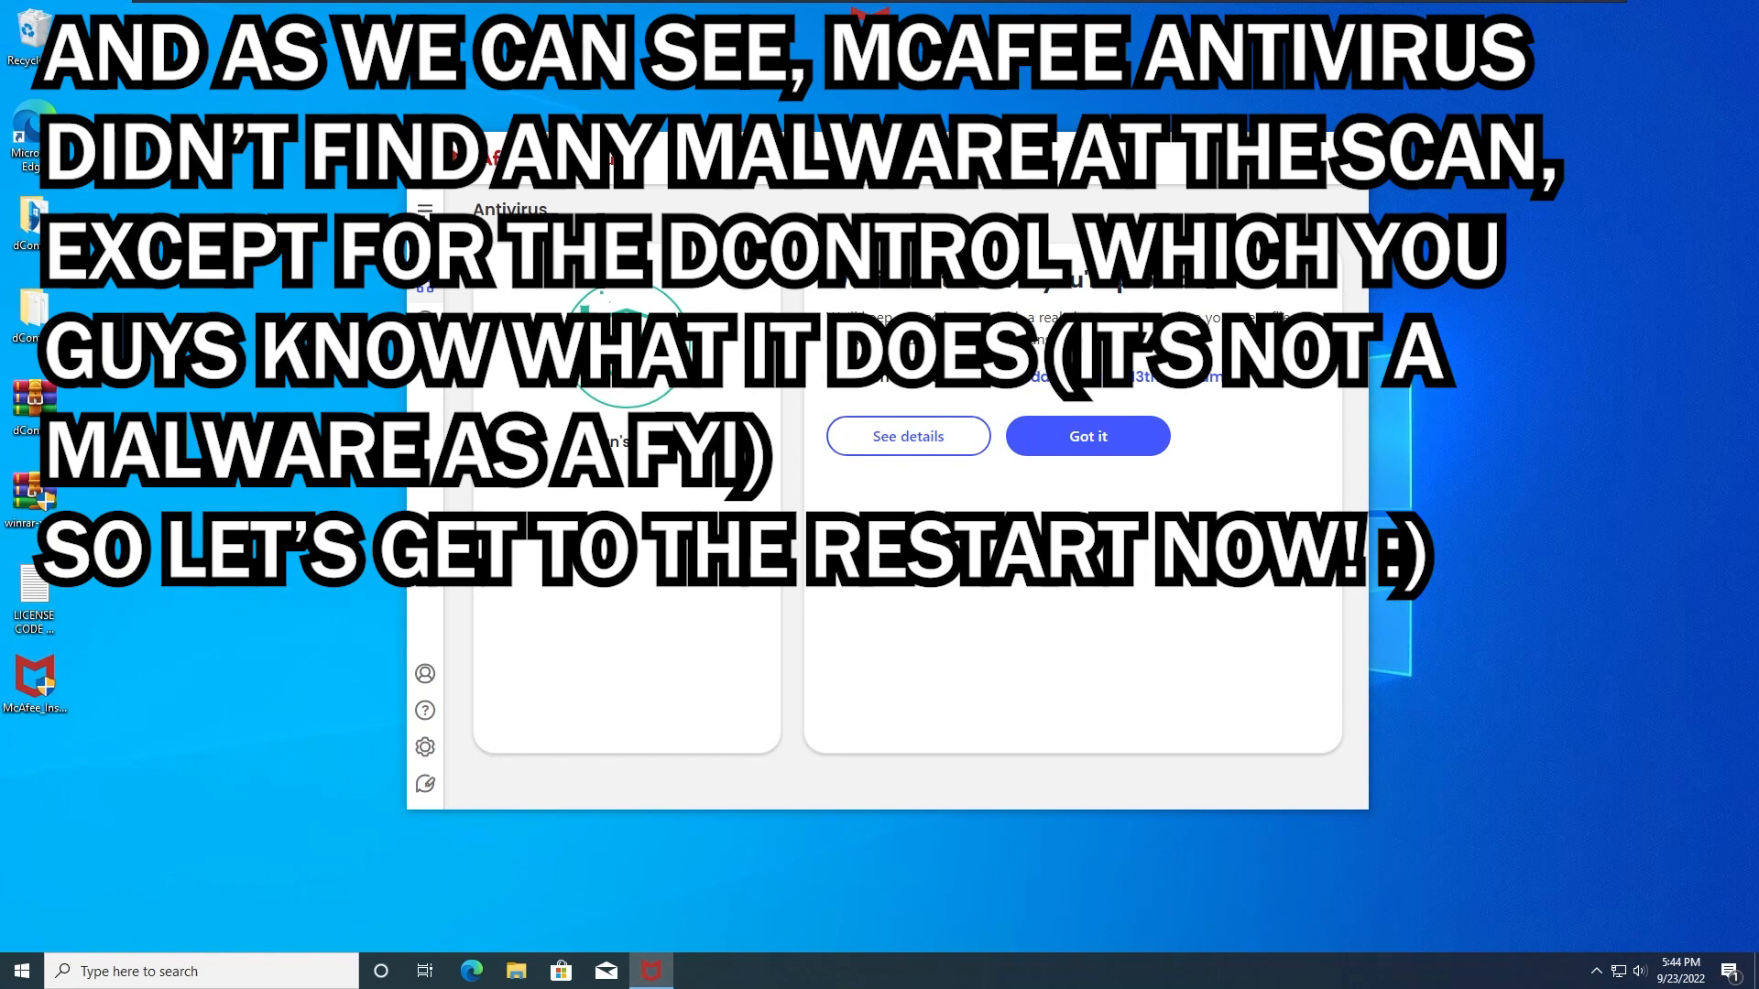
{"action": "mouse_move", "coordinate": [1141, 968]}
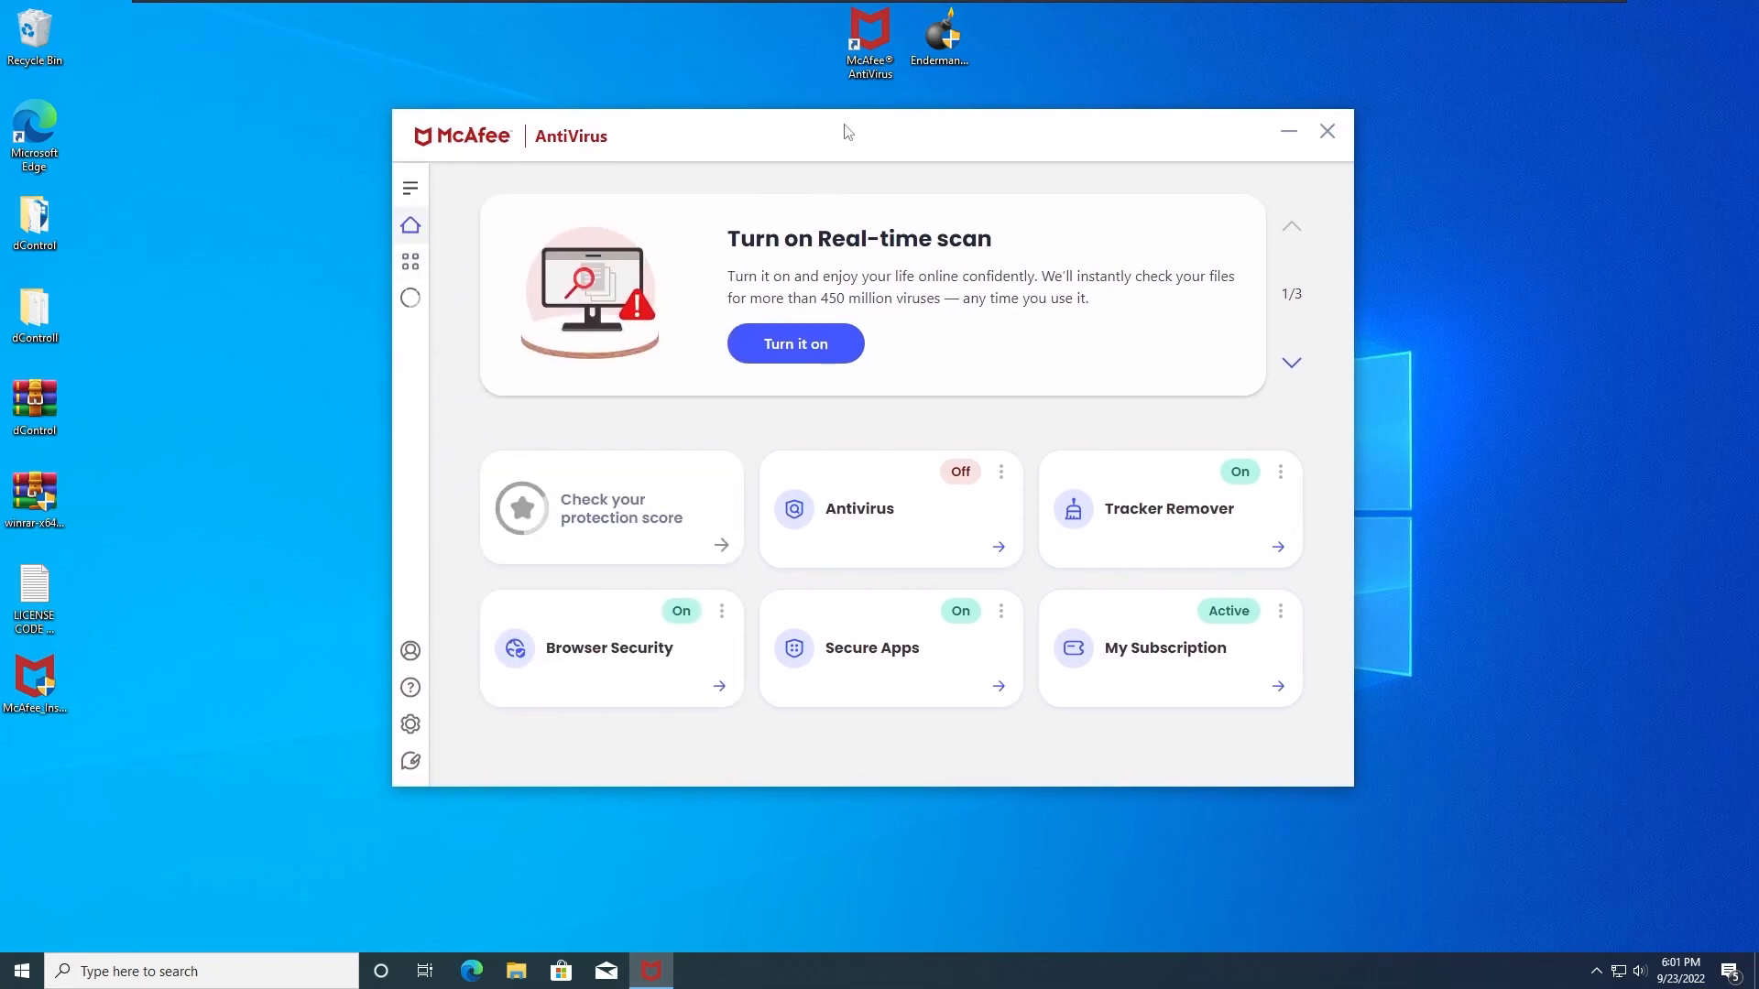
Step: Turn real-time scanning back on, then turn on the firewall
{"action": "left_click", "coordinate": [940, 34]}
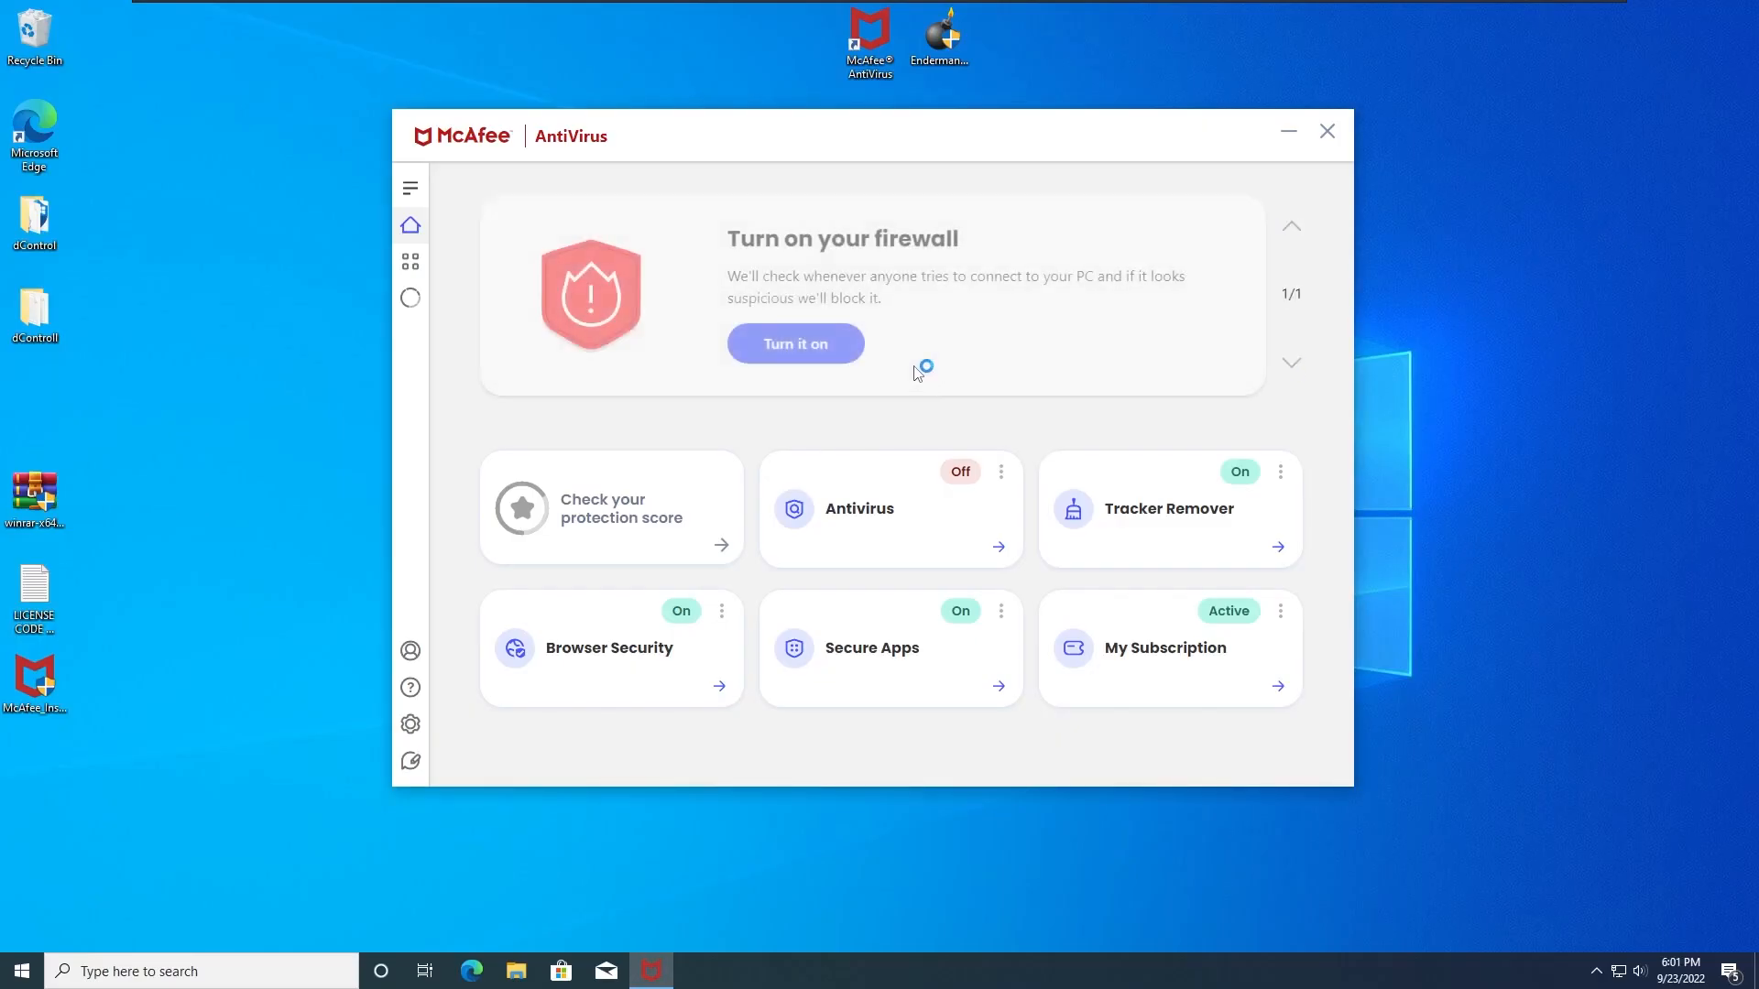
{"action": "left_click", "coordinate": [794, 344]}
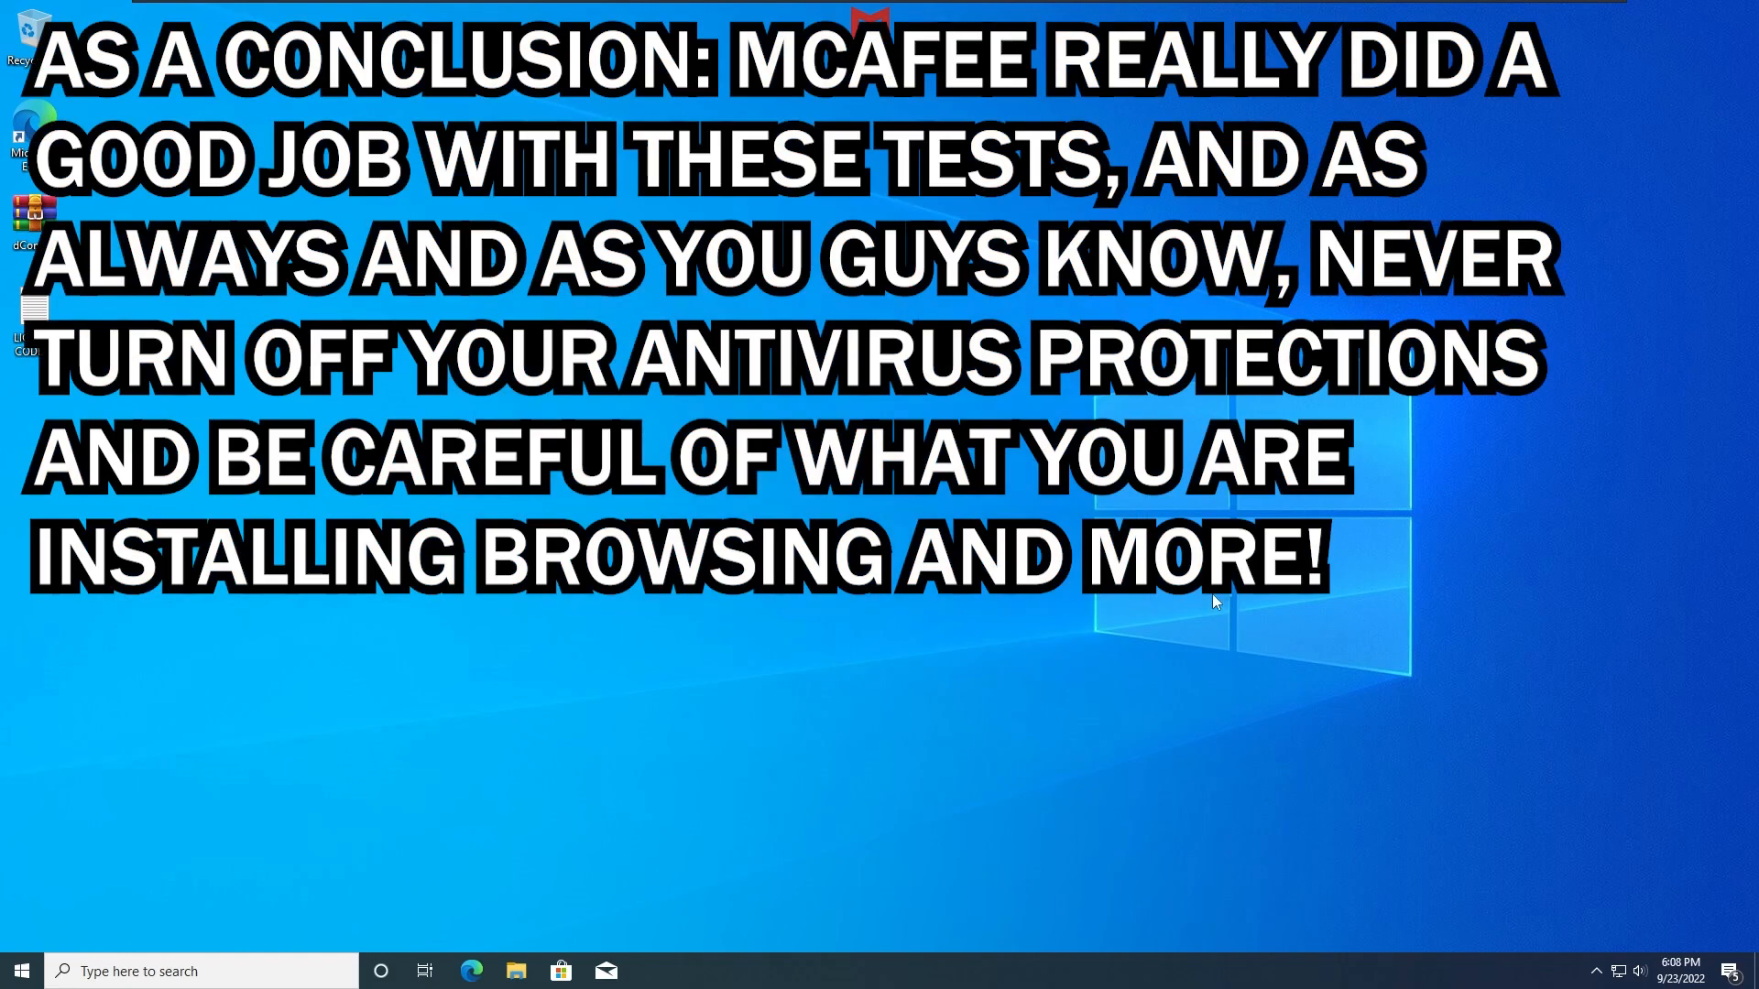
{"action": "mouse_move", "coordinate": [561, 400]}
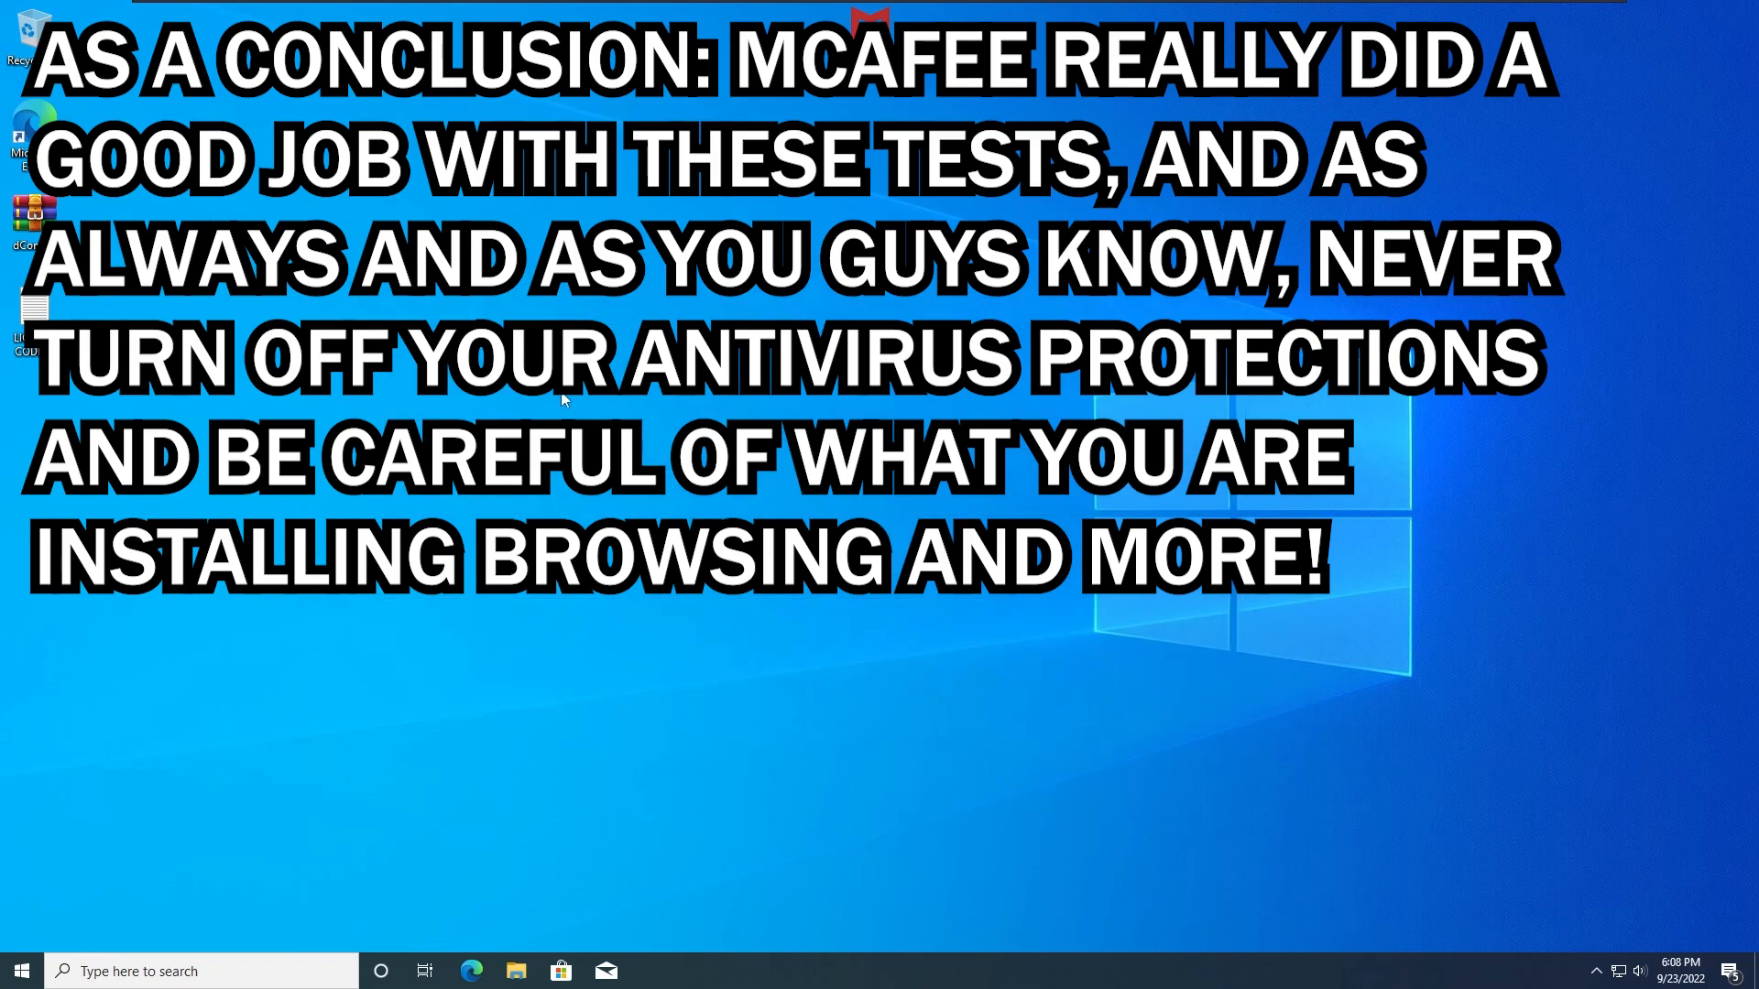